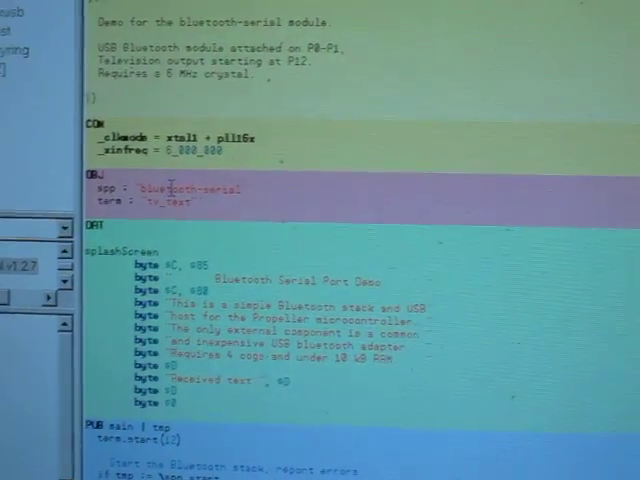
# - Scroll down through the Bluetooth serial demo code to review it
pyautogui.scroll(-3)
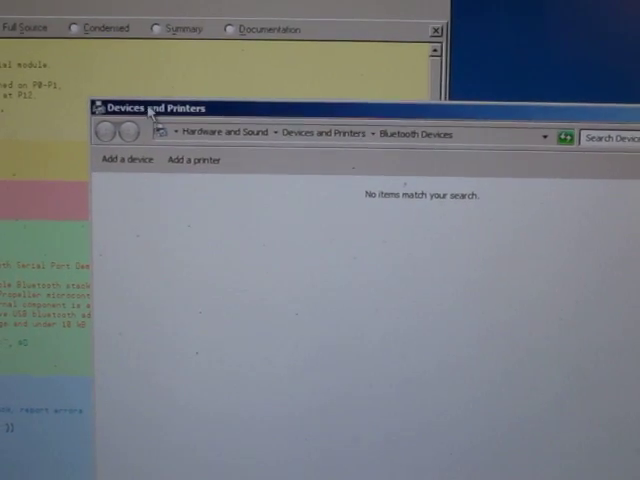
# - Add a device, select the Propeller Bluetooth computer, and continue to the pairing code prompt
pyautogui.click(124, 160)
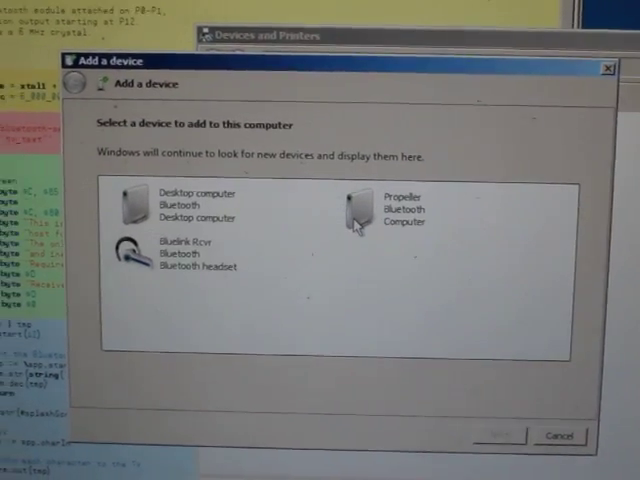
pyautogui.click(400, 216)
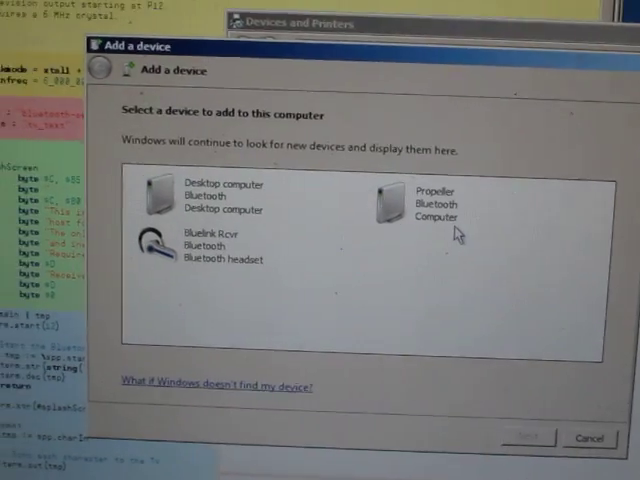
pyautogui.click(434, 196)
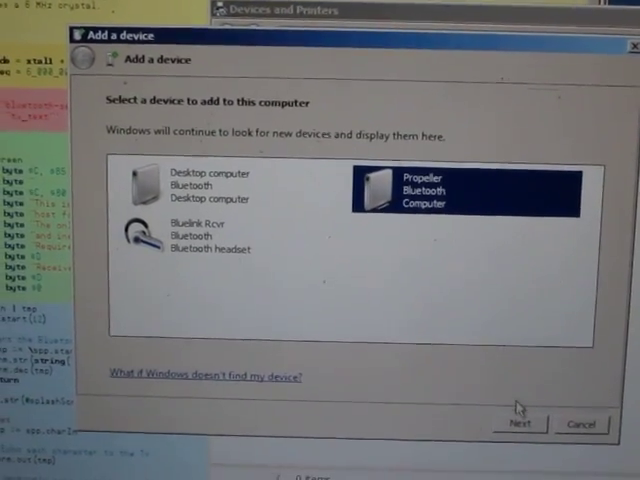
pyautogui.click(520, 424)
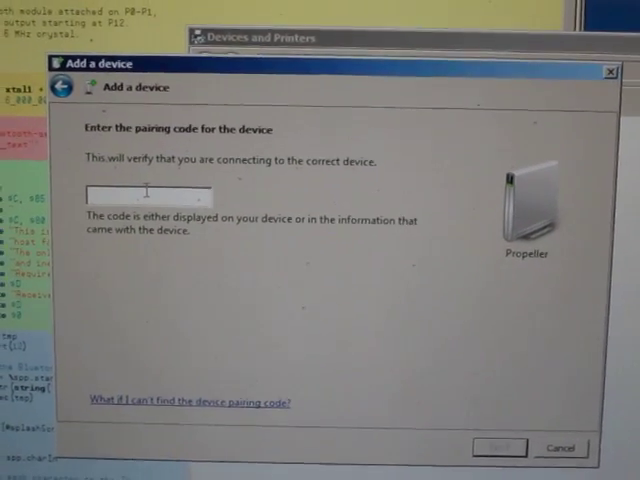
# - Pair the Propeller with code 0000 and dismiss the success notice
pyautogui.write('0000')
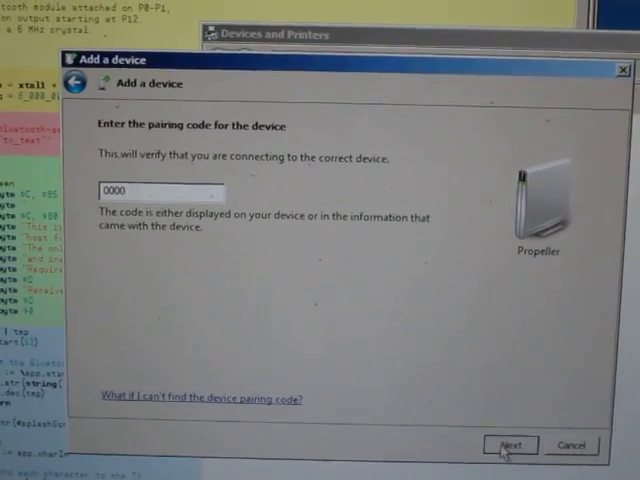
pyautogui.click(512, 444)
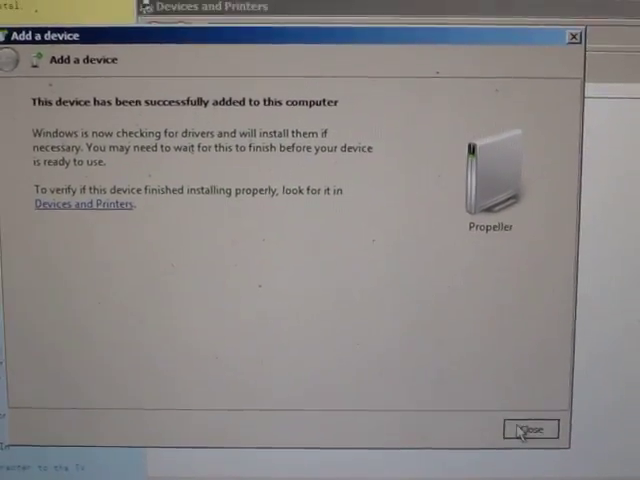
pyautogui.click(532, 428)
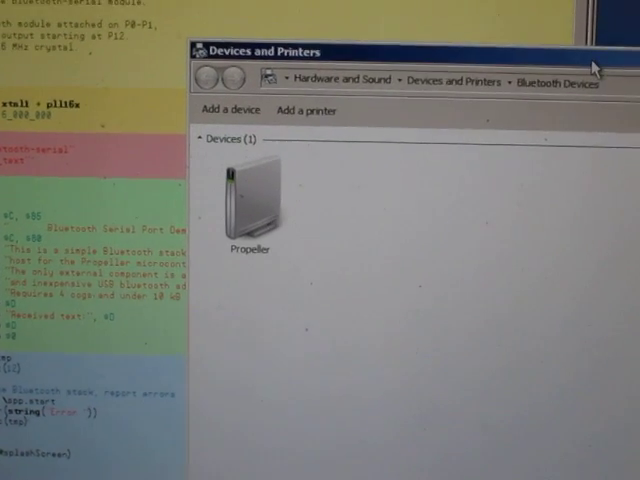
# - Check the Propeller's properties for its serial port (SPP) service on COM21
pyautogui.click(252, 210)
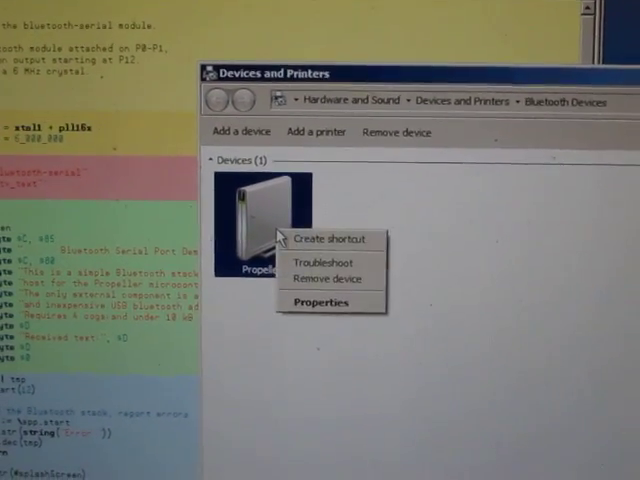
pyautogui.click(320, 302)
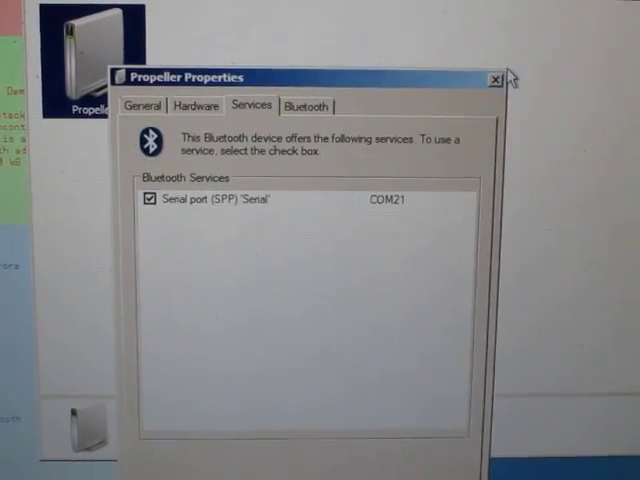
pyautogui.click(496, 76)
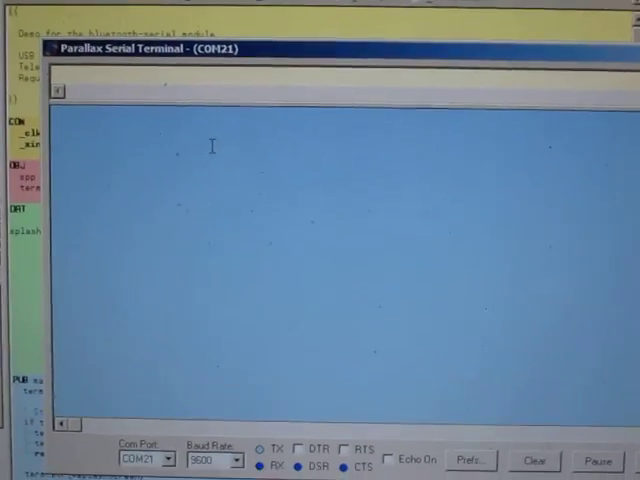
# - Send 'foo' over COM21 and see 'You pressed' echoes for f, o, o
pyautogui.write('foo')
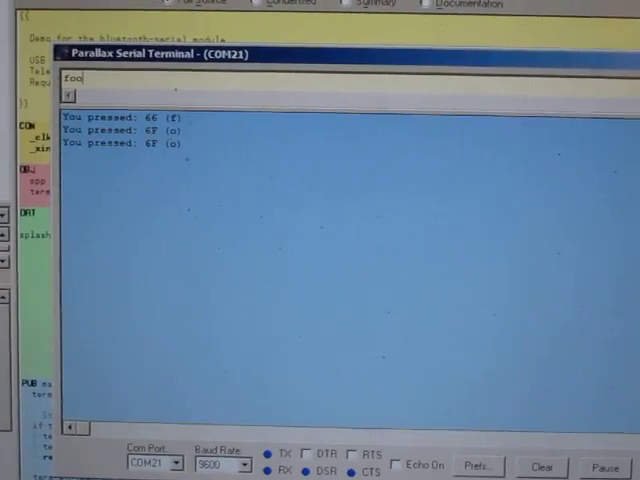